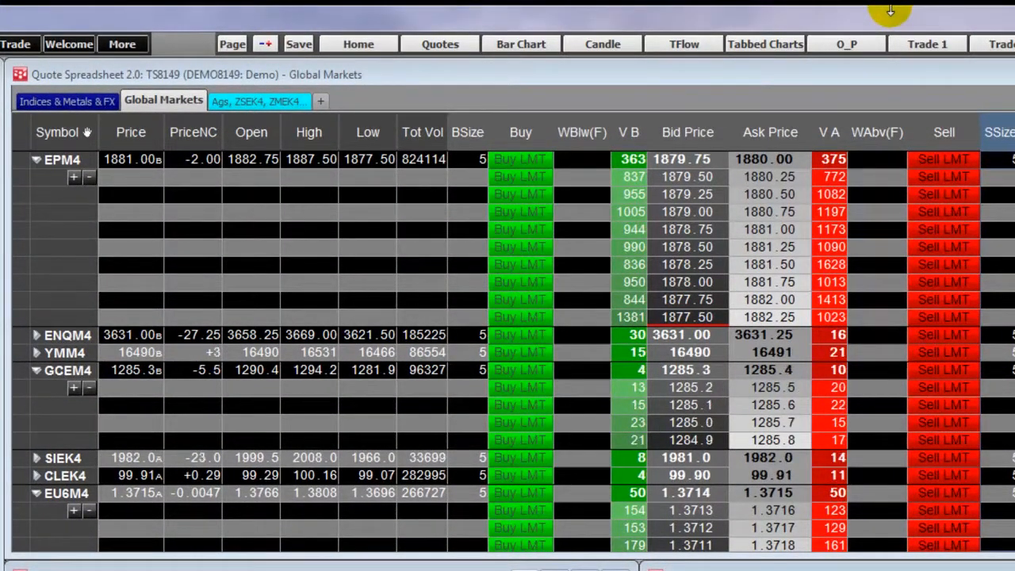
Step: Open the EPM4 DOMTrader to the left of the Global Markets quote spreadsheet
scroll("right", 3)
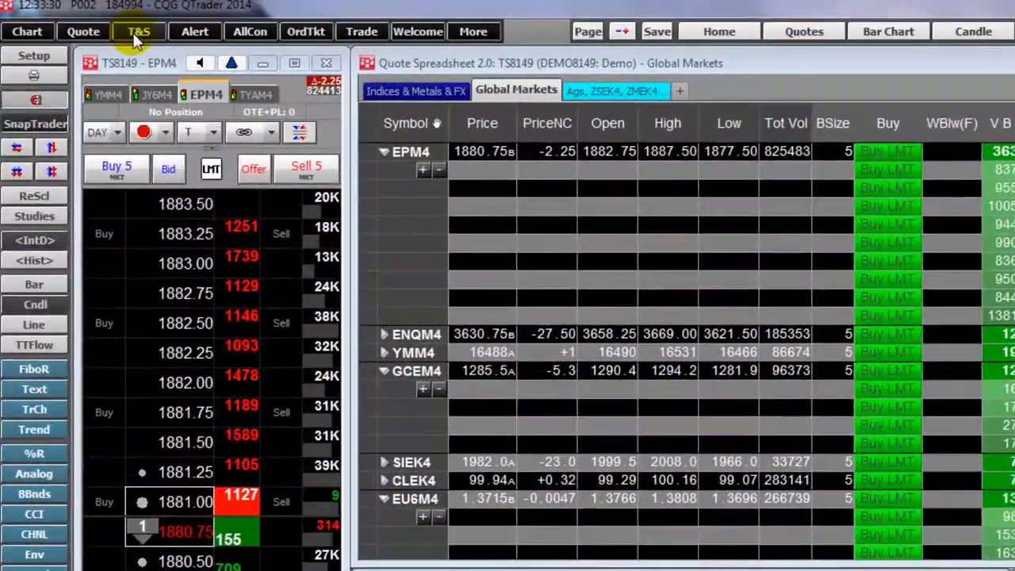
left_click(83, 31)
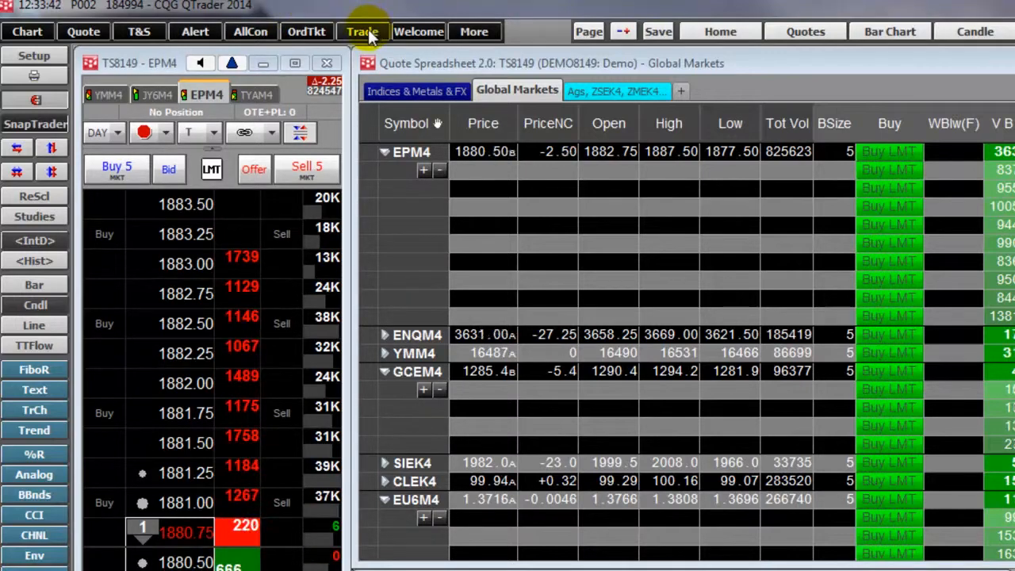
Step: Add an EPM4 Spreadsheet Trader window from the Trade menu, then close it
left_click(362, 31)
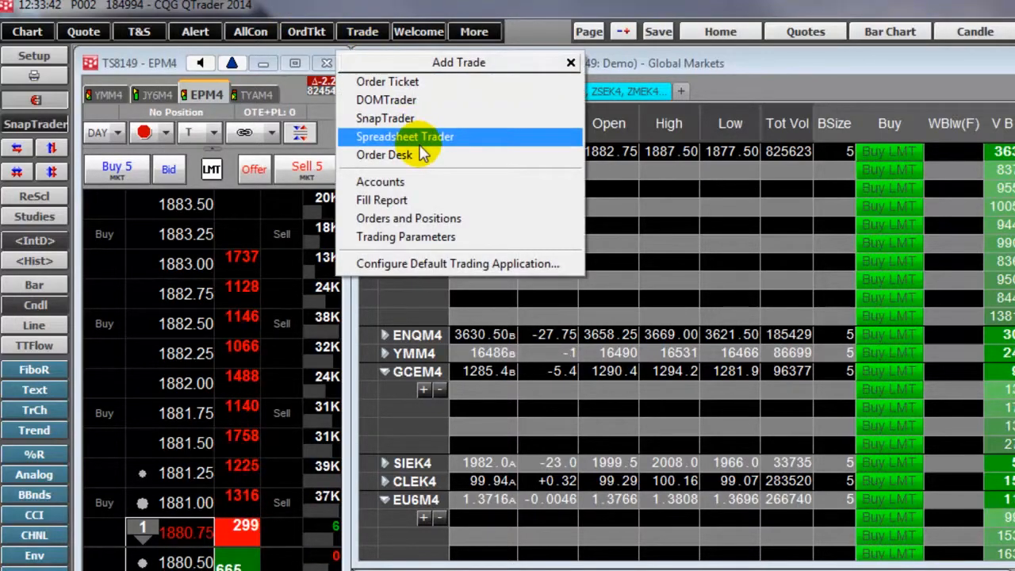
left_click(404, 136)
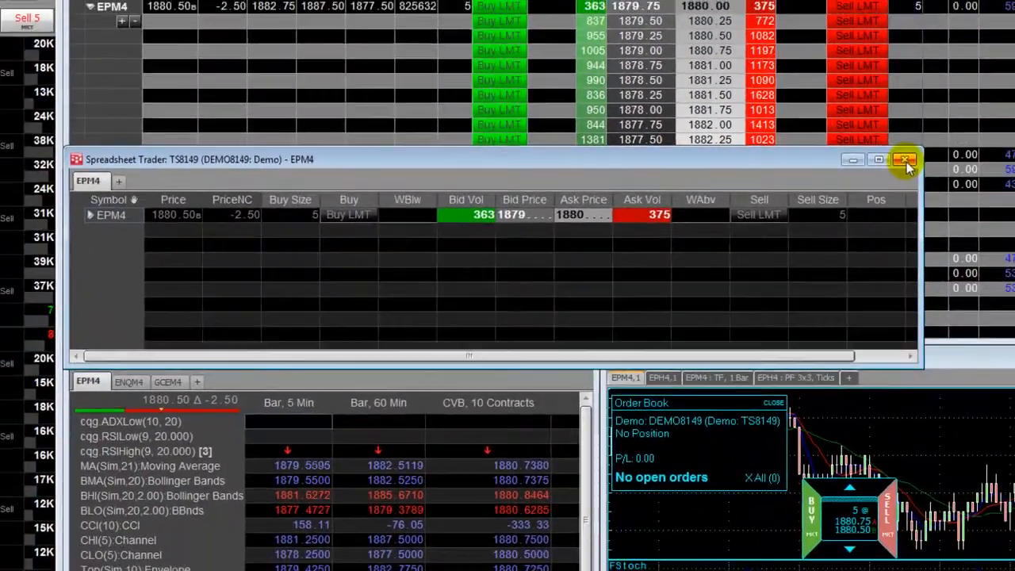
left_click(905, 160)
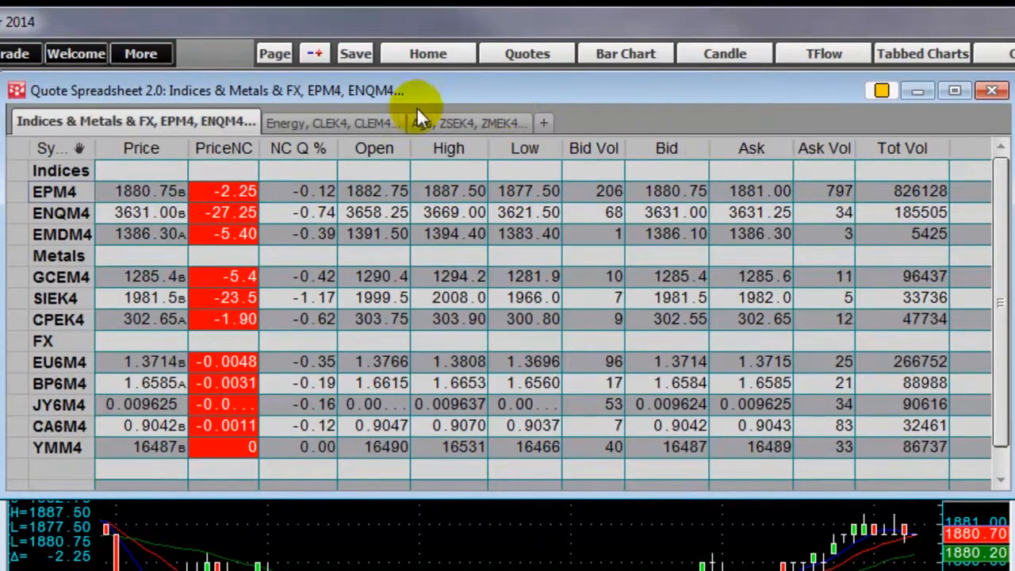
Step: View the Energy and Ags sheets, return to Indices & Metals & FX, and type YM over ENQM4
left_click(309, 122)
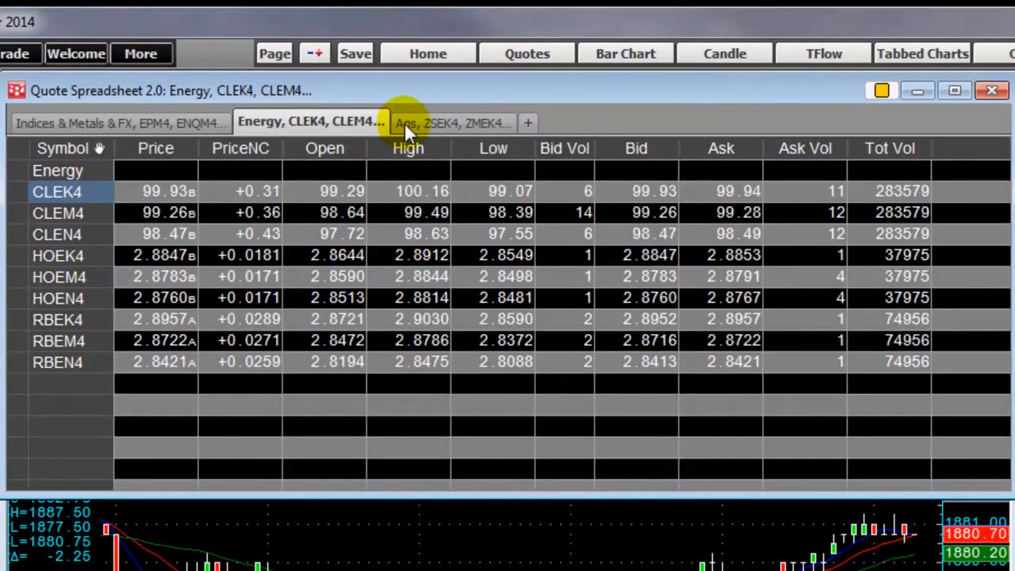
left_click(451, 122)
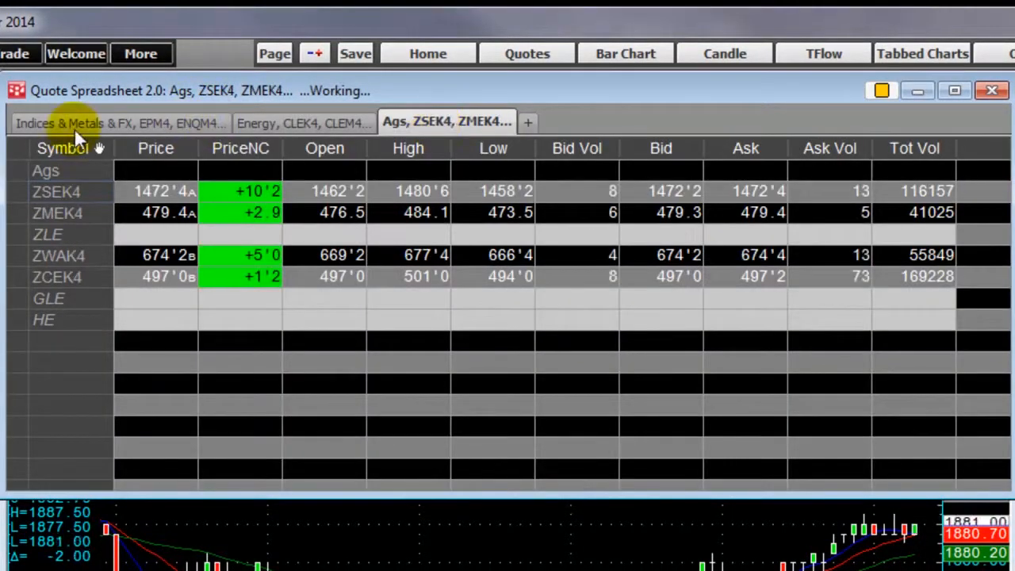
left_click(119, 121)
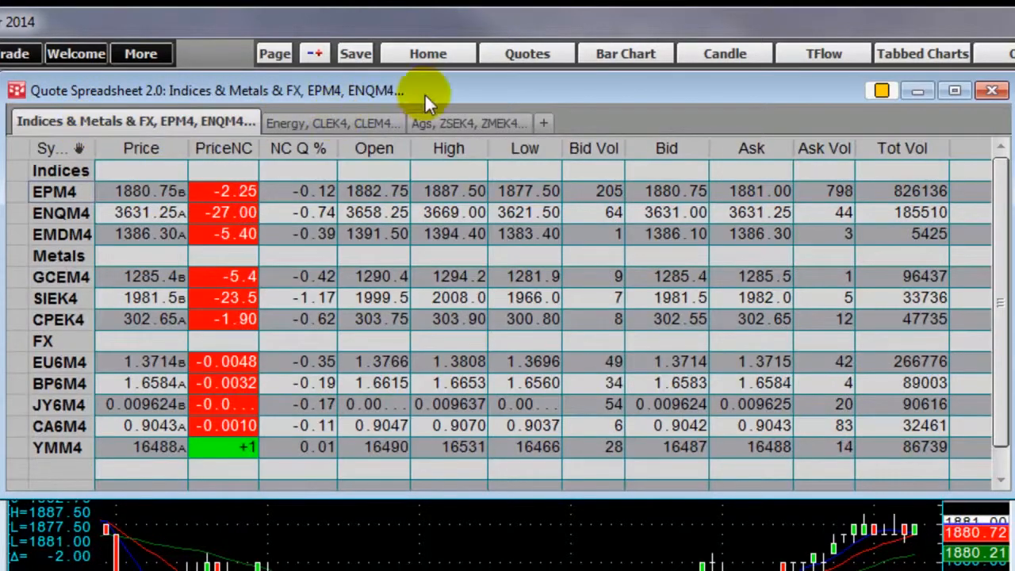
mouse_move(515, 88)
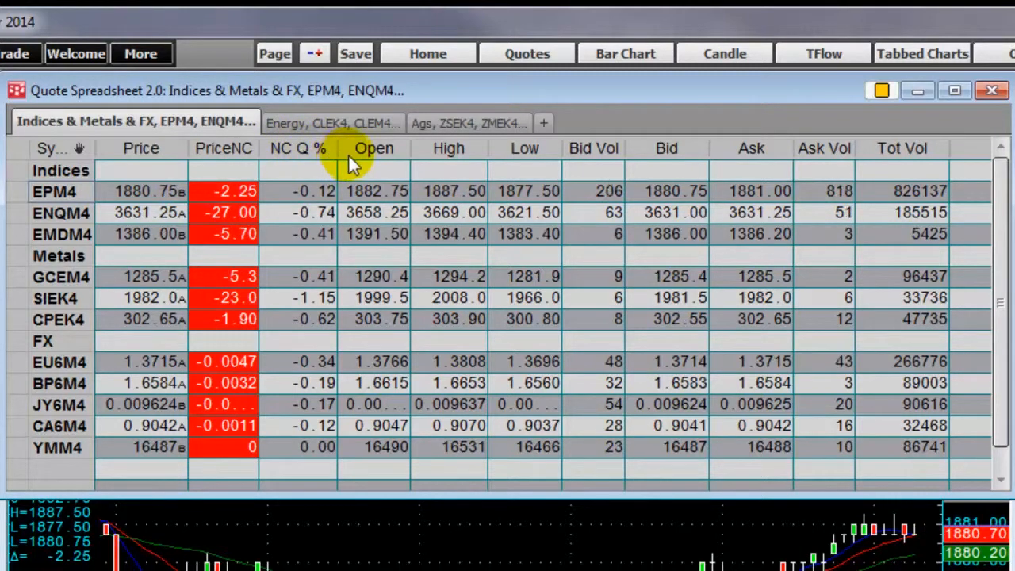
mouse_move(270, 230)
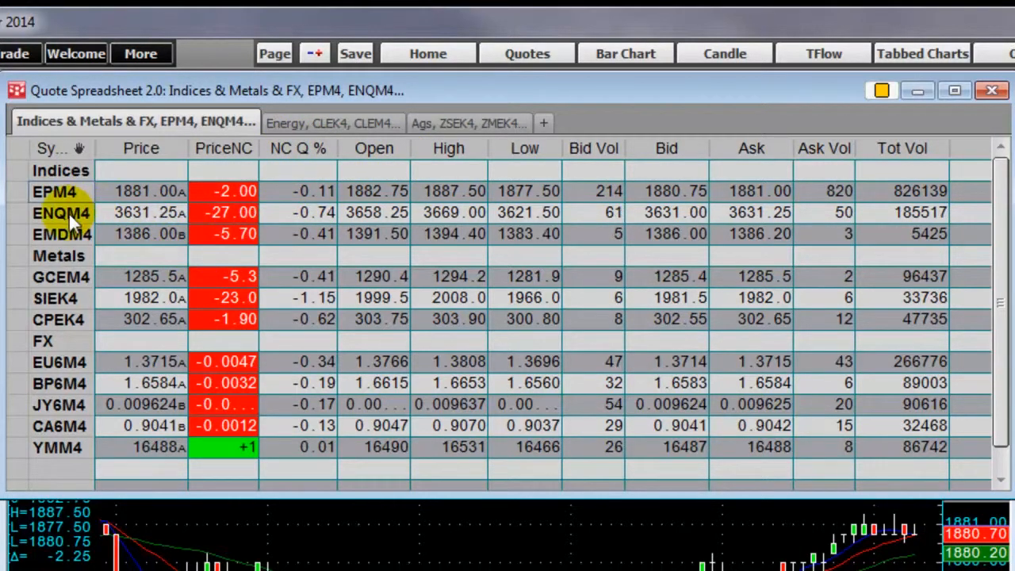
left_click(61, 212)
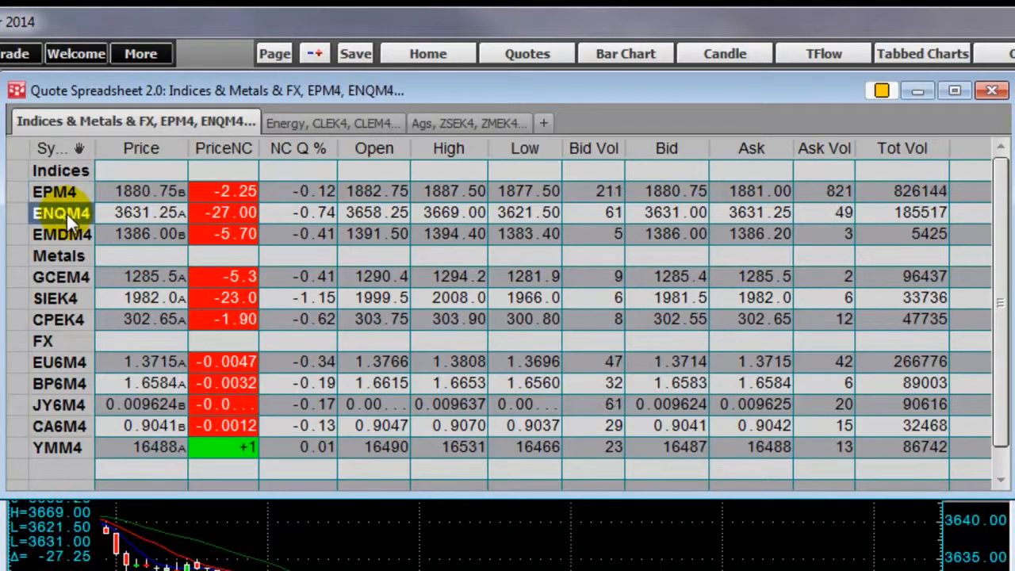
type("YMM4")
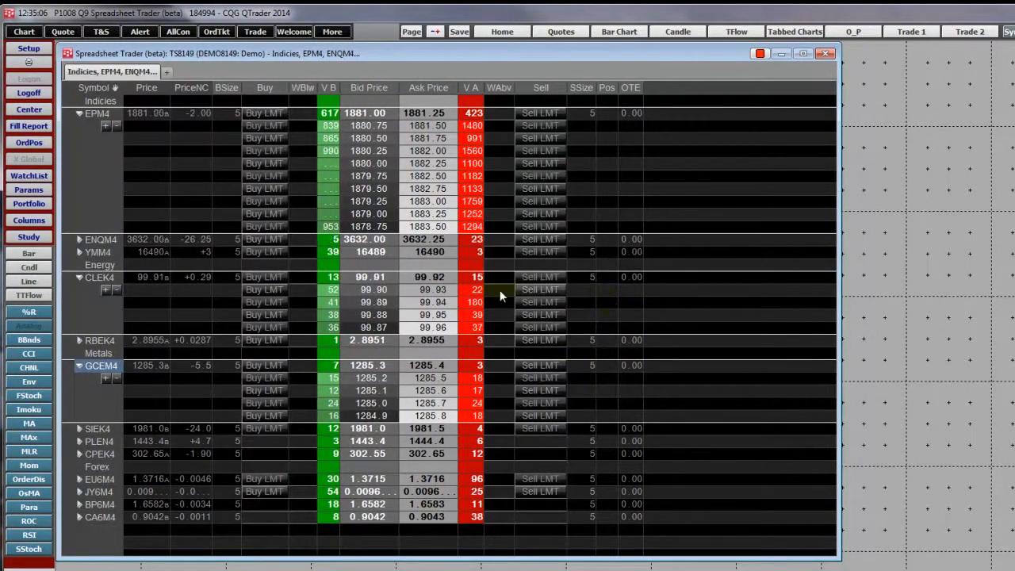
left_click(79, 113)
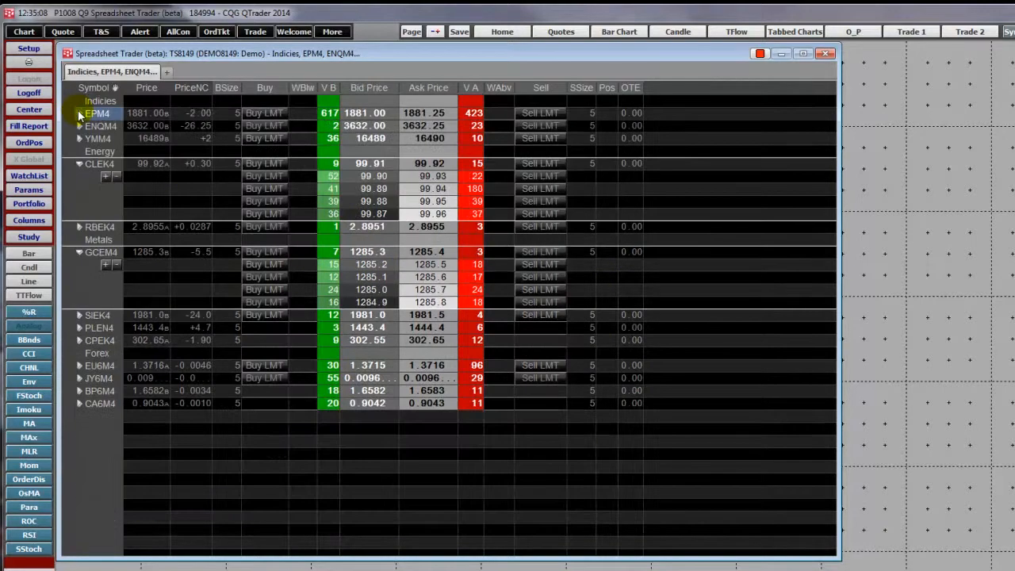
left_click(79, 112)
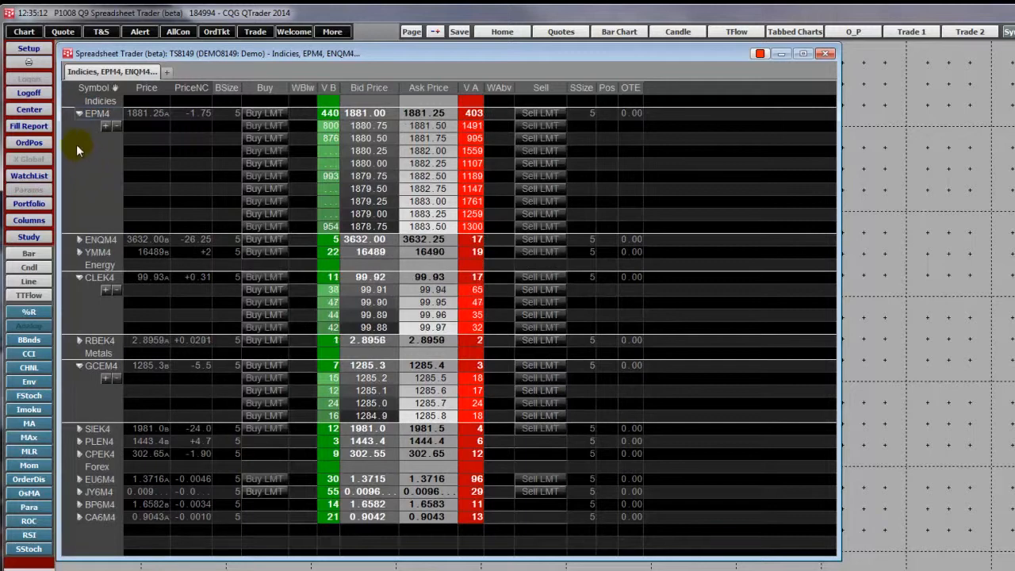
mouse_move(95, 158)
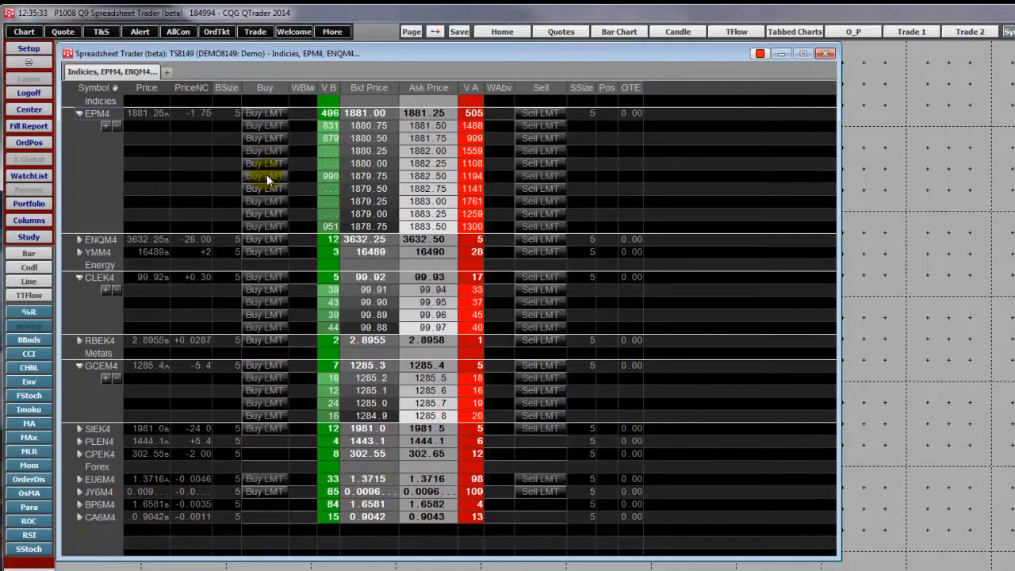
left_click(264, 176)
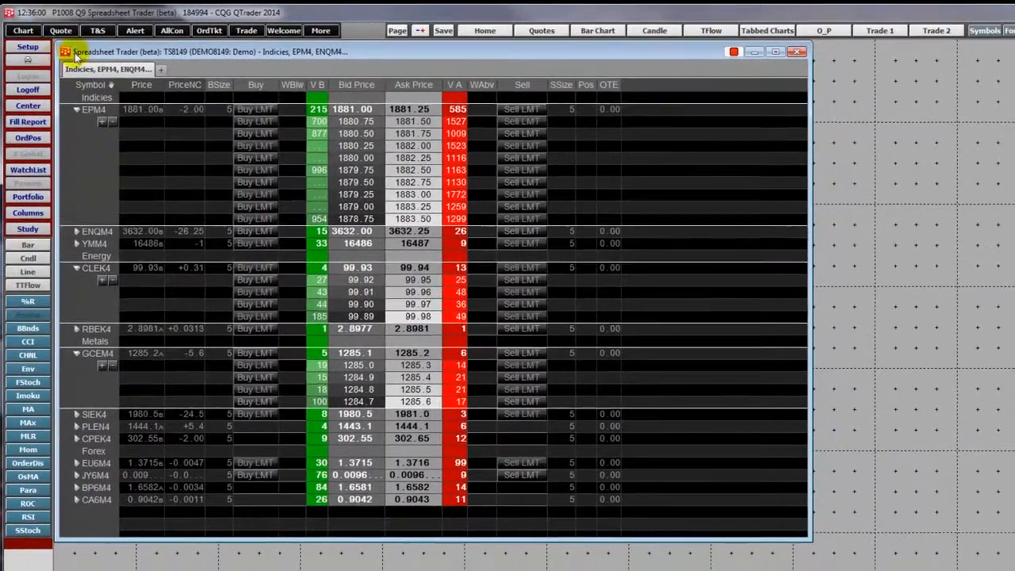
Step: Check the linking options, then place a 5-lot EPM4 buy limit order from Buy LMT
left_click(321, 30)
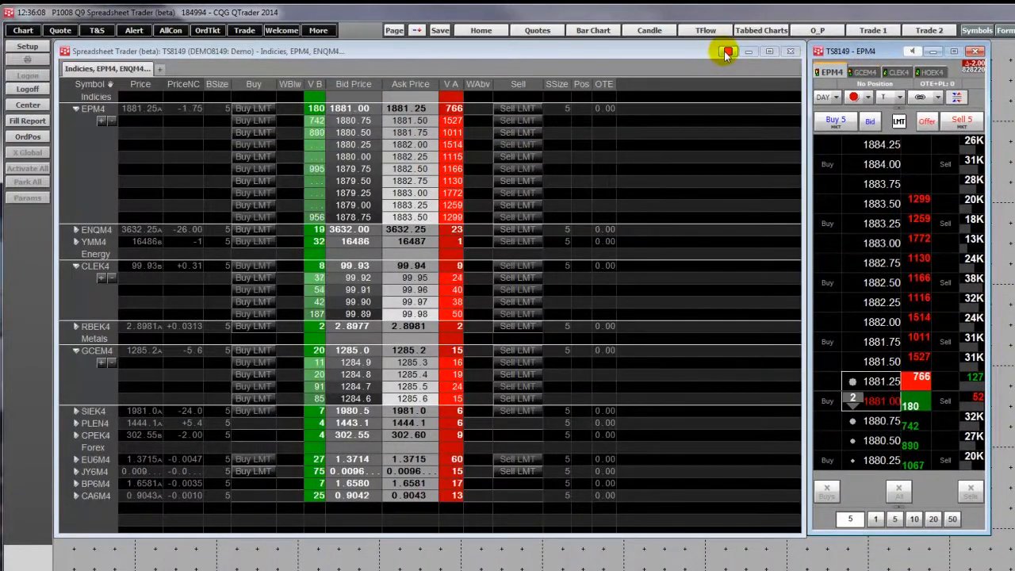
left_click(726, 51)
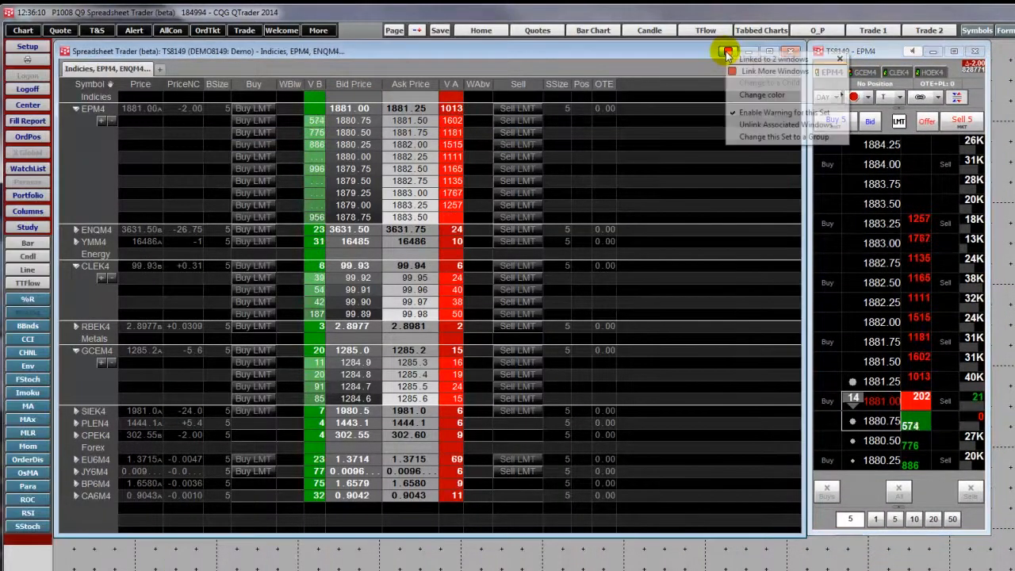
left_click(774, 71)
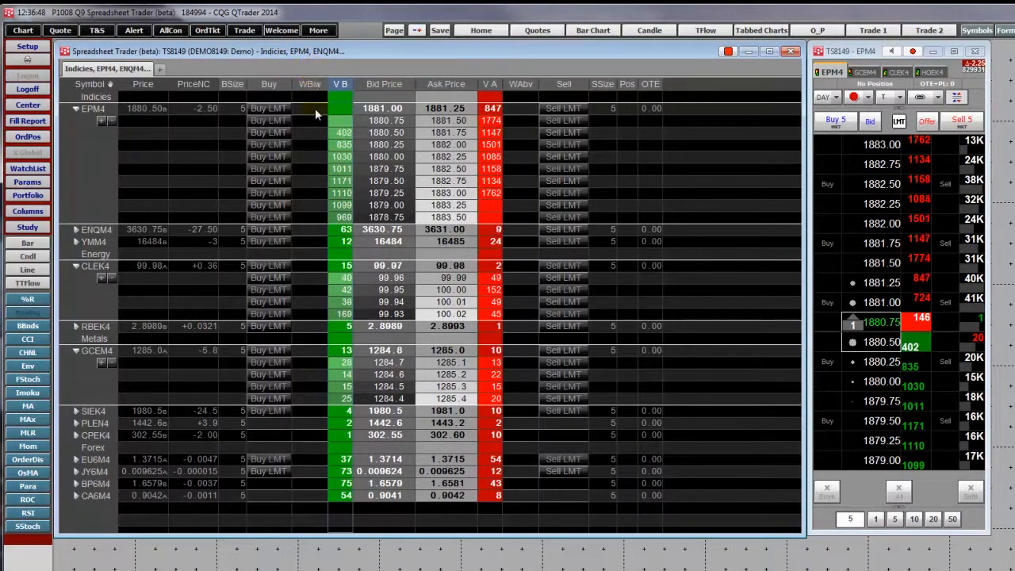
left_click(268, 180)
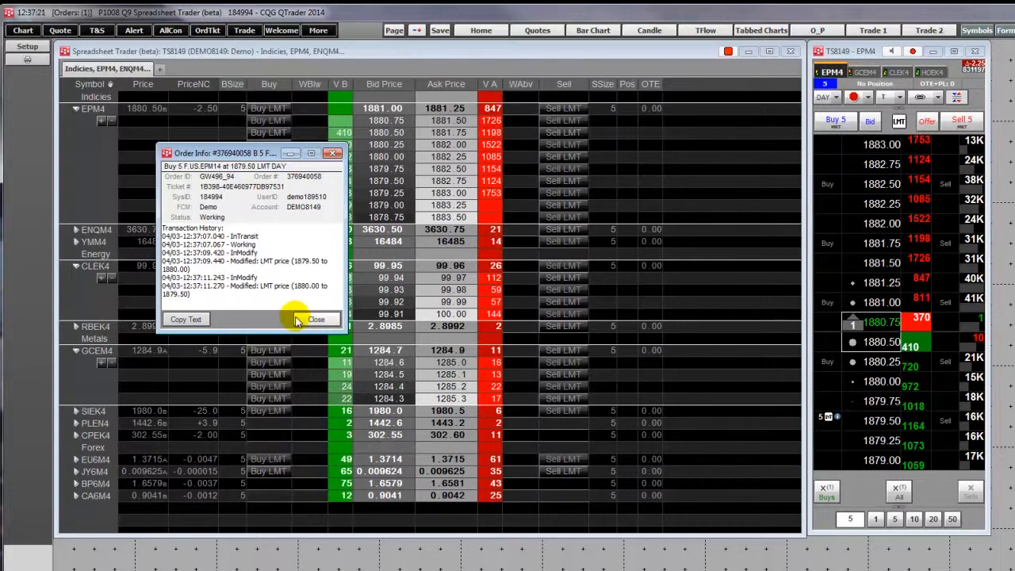
mouse_move(186, 319)
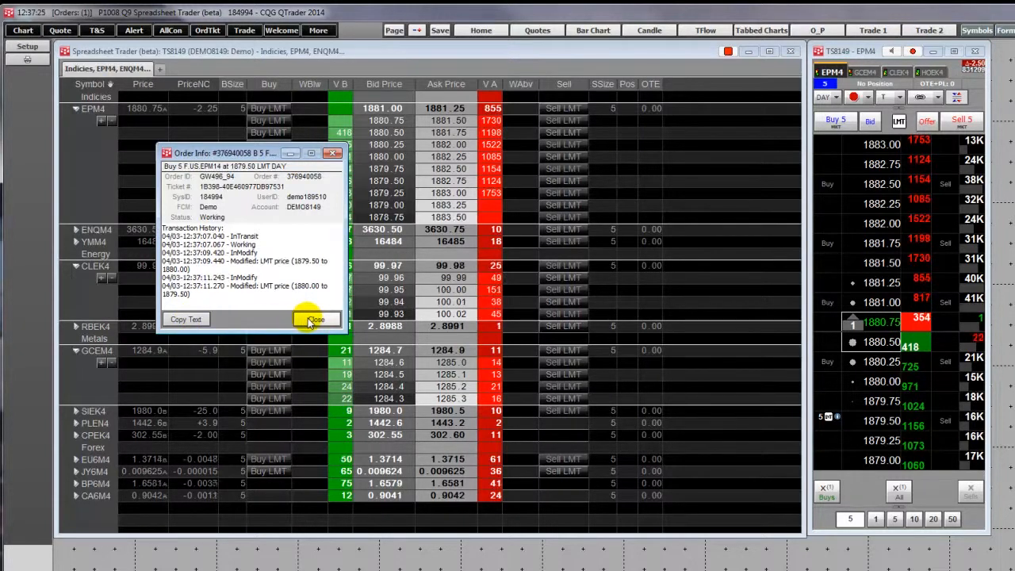
Step: Close the Order Info for the EPM4 buy order working at 1879.50
left_click(315, 319)
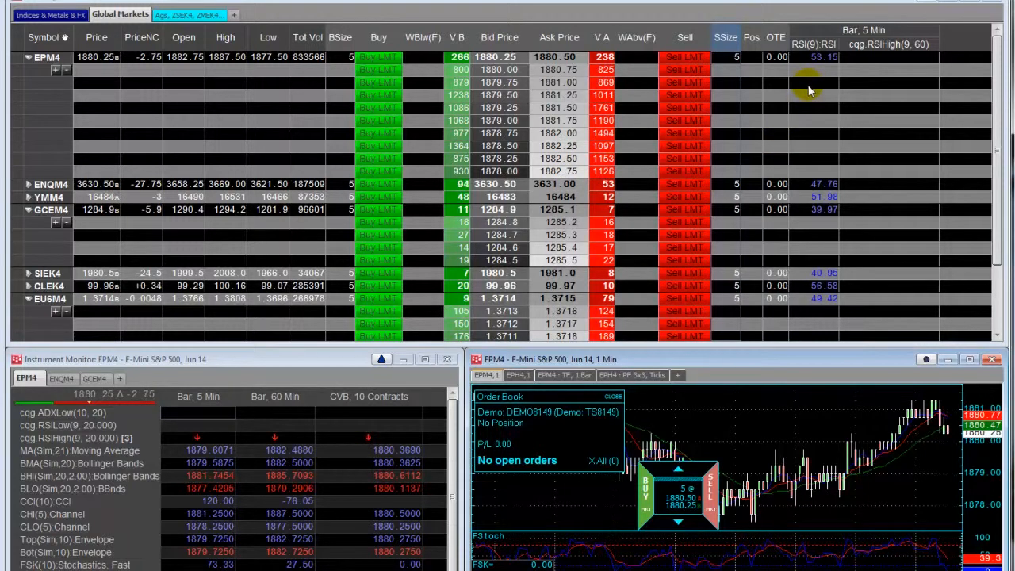
mouse_move(886, 83)
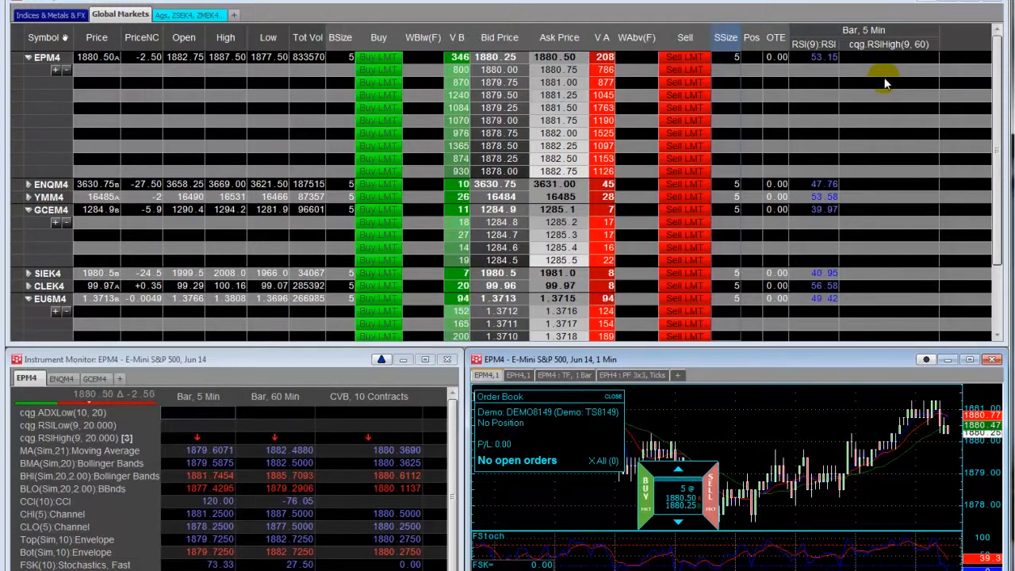
mouse_move(773, 93)
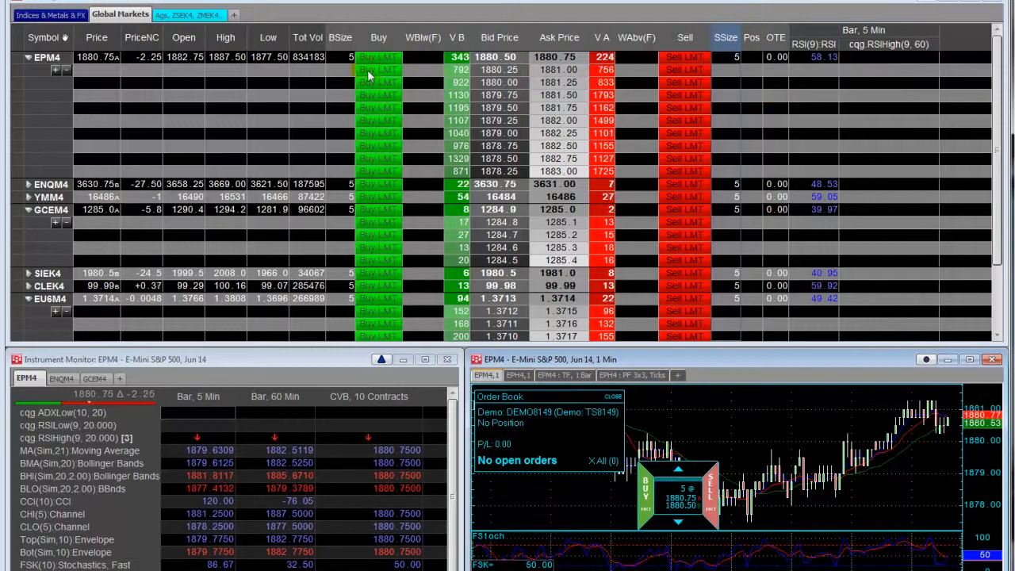
Step: Place an EPM4 buy limit order from the Global Markets quote spreadsheet
left_click(378, 69)
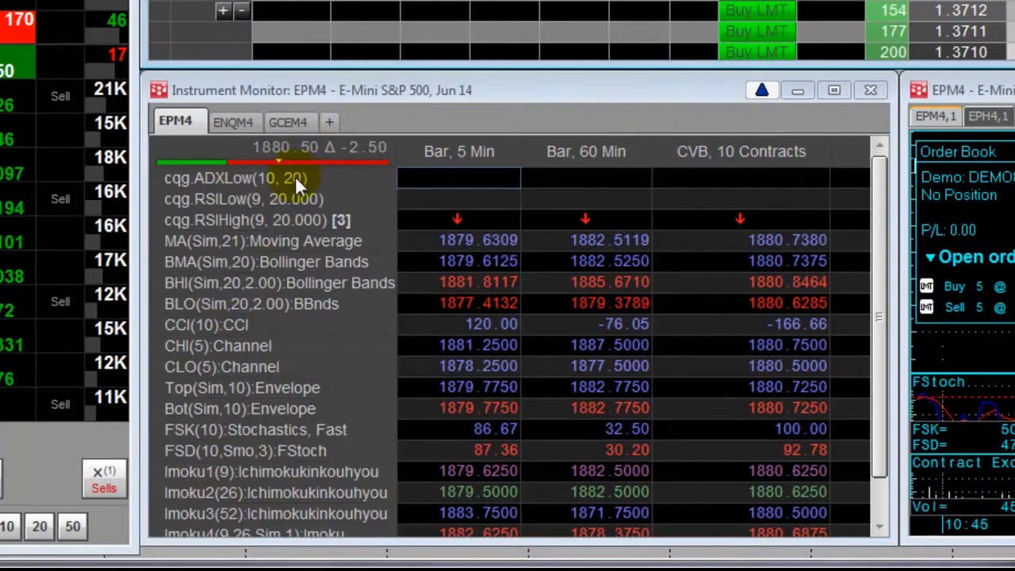
mouse_move(317, 242)
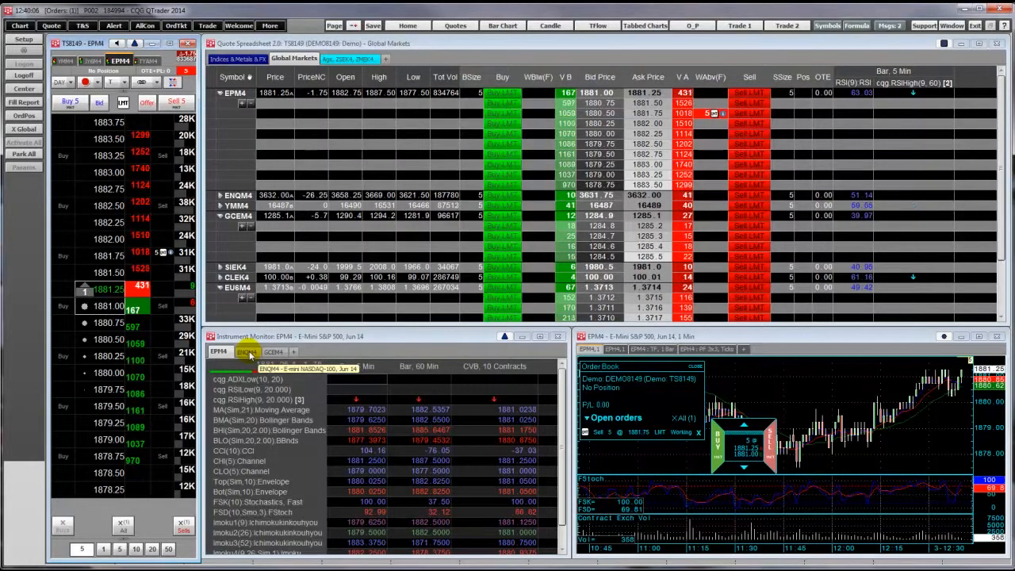
Step: Compare ENQM4 indicators in the instrument monitor, then switch back to EPM4
left_click(248, 351)
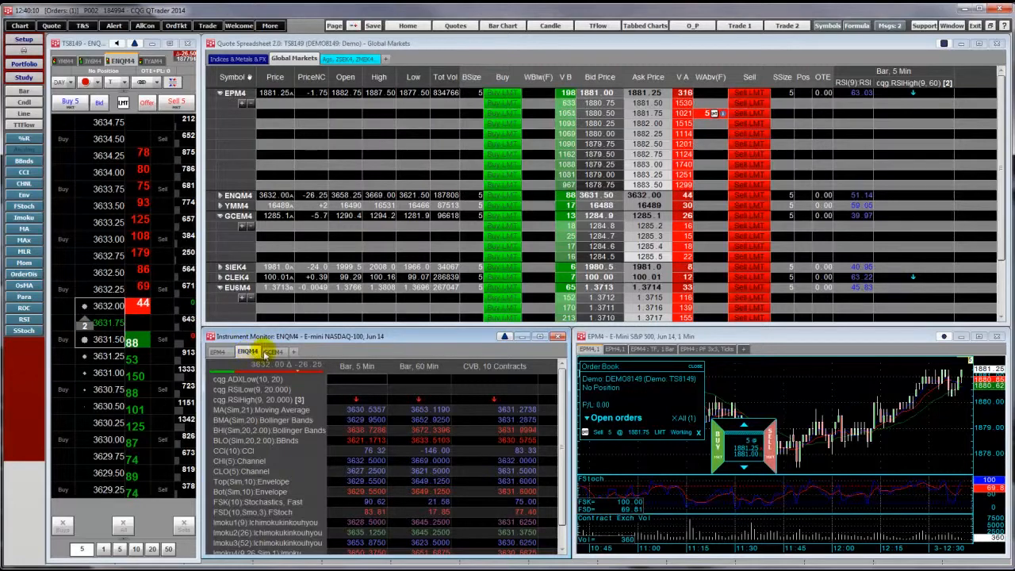
left_click(272, 351)
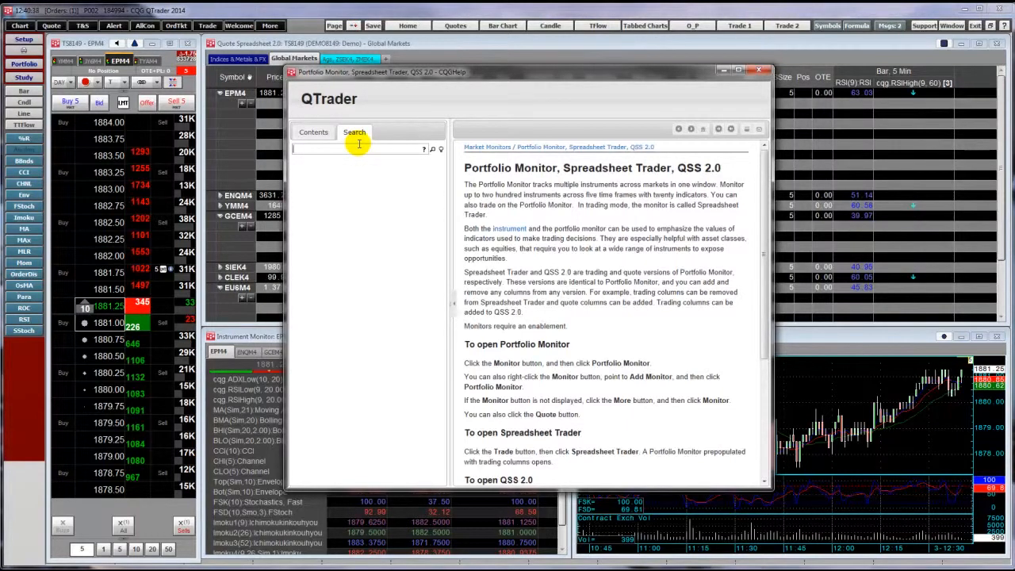
type("Link")
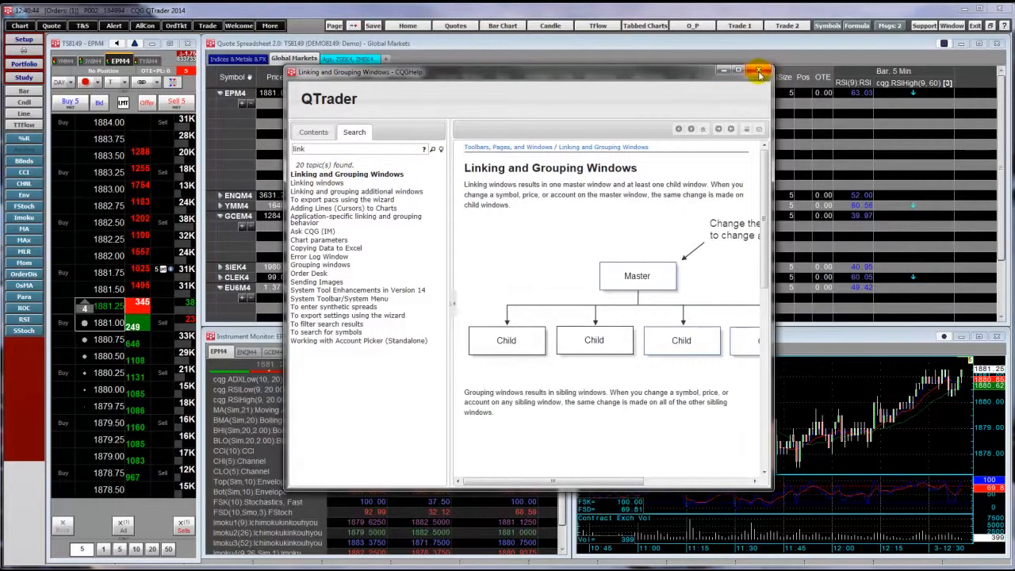
left_click(759, 71)
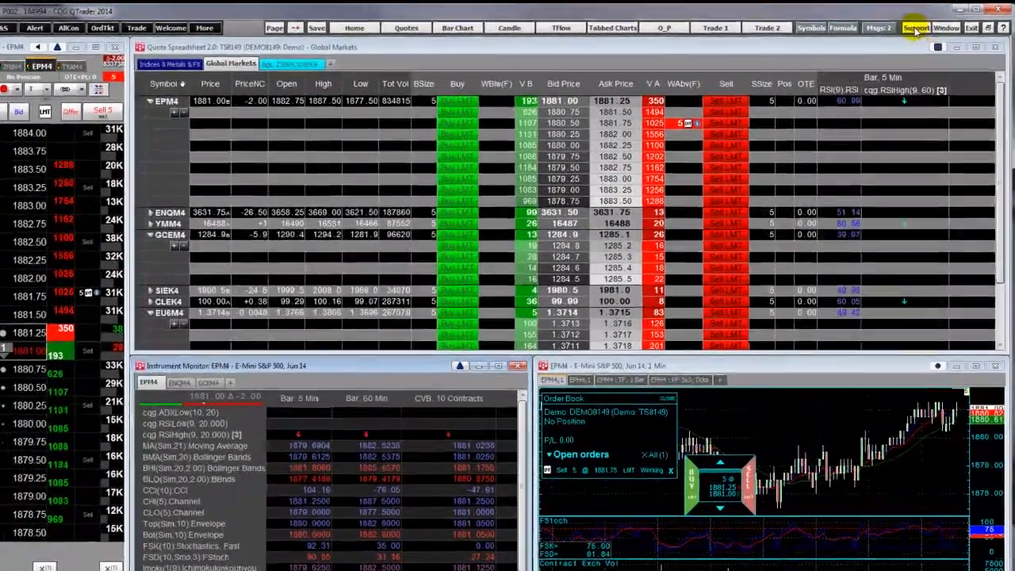
left_click(915, 28)
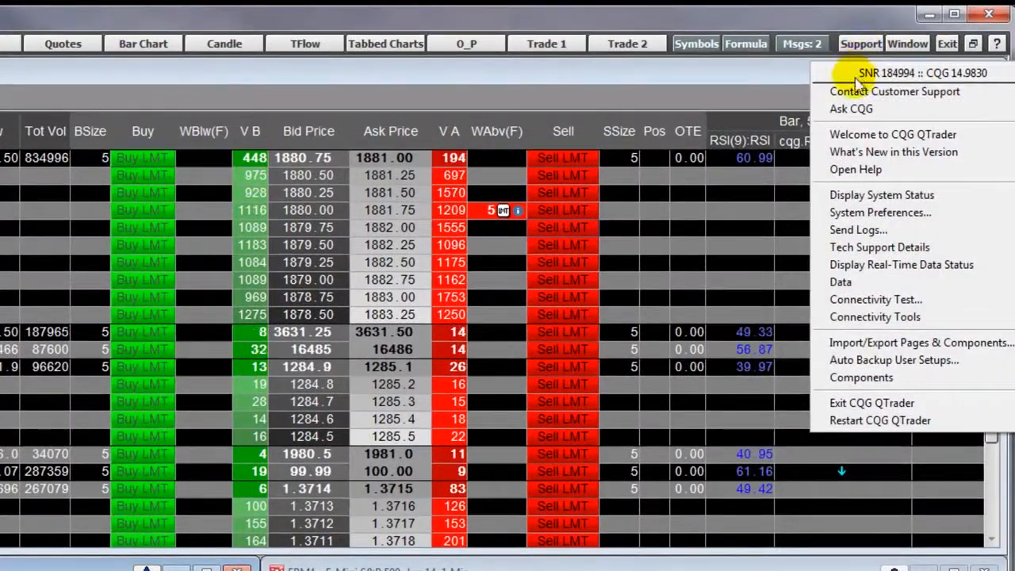
left_click(894, 91)
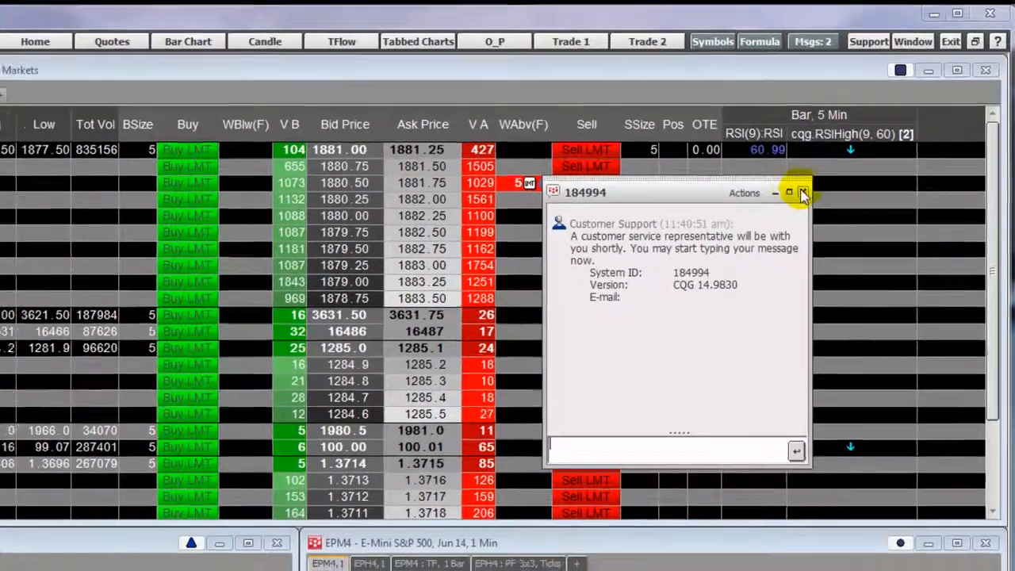
left_click(802, 193)
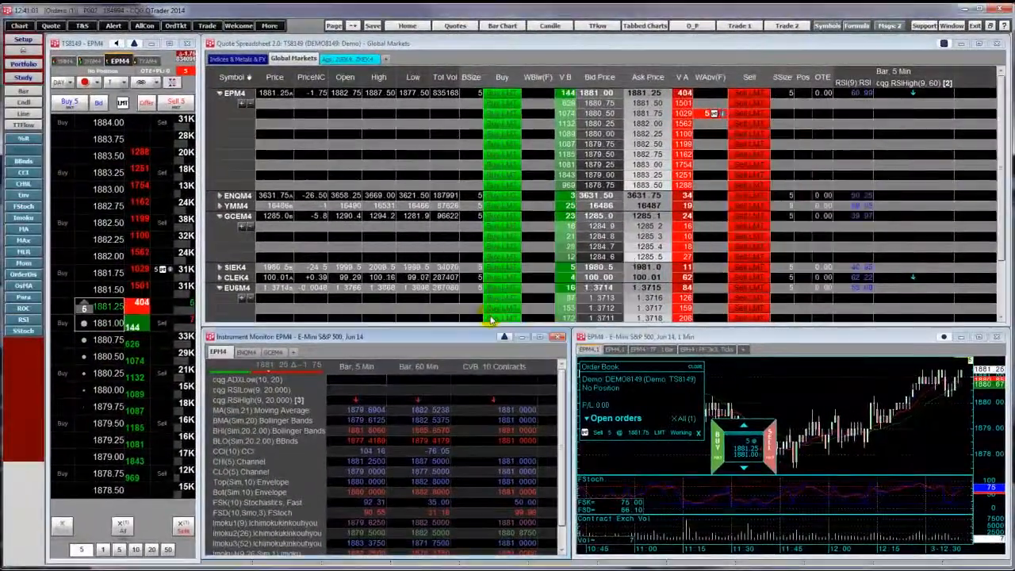